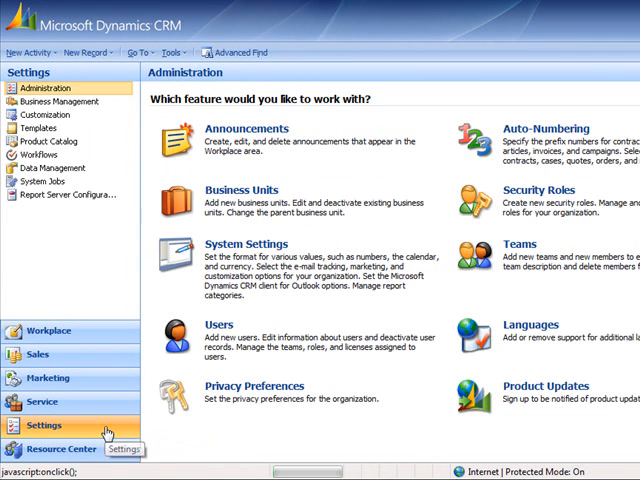
- Create a new Account workflow named 'mPDF Tool' from the Workflows list
left_click(42, 156)
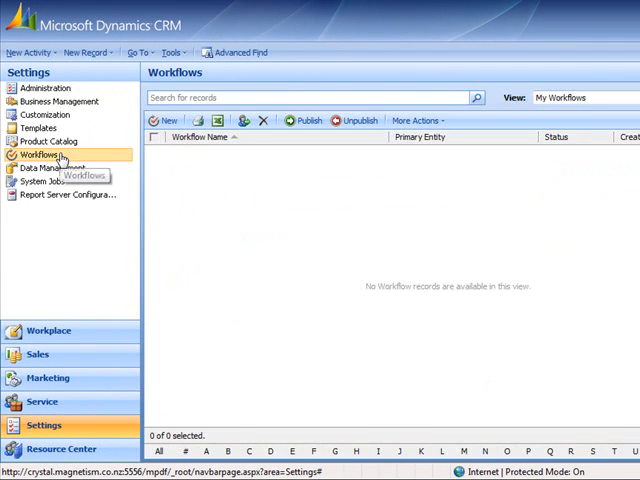
left_click(162, 120)
type("m")
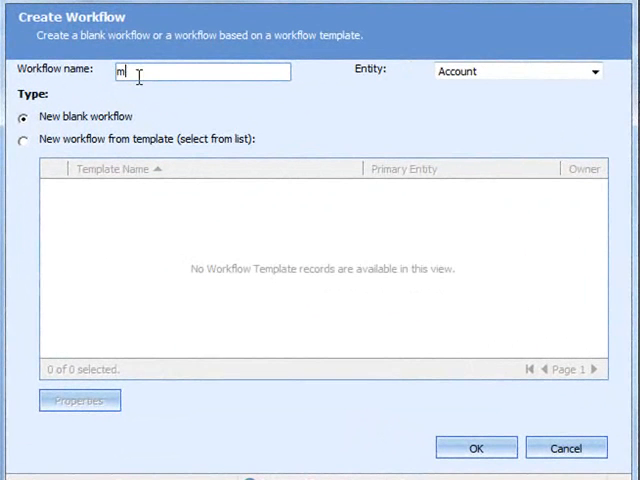
type("PDF Tool")
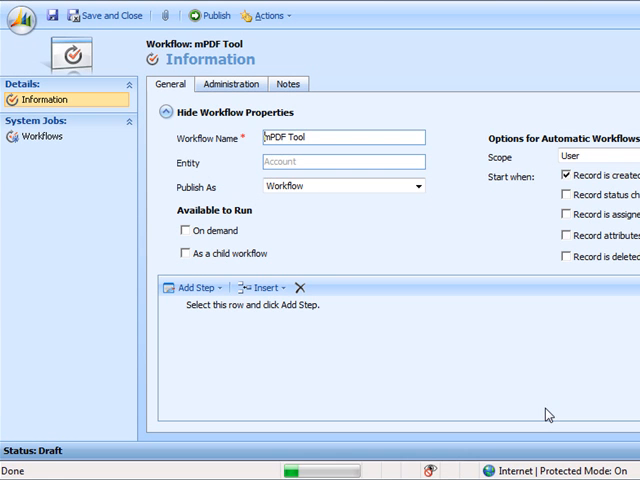
- Enable On demand and add a Create Record step that creates an E-mail
left_click(188, 232)
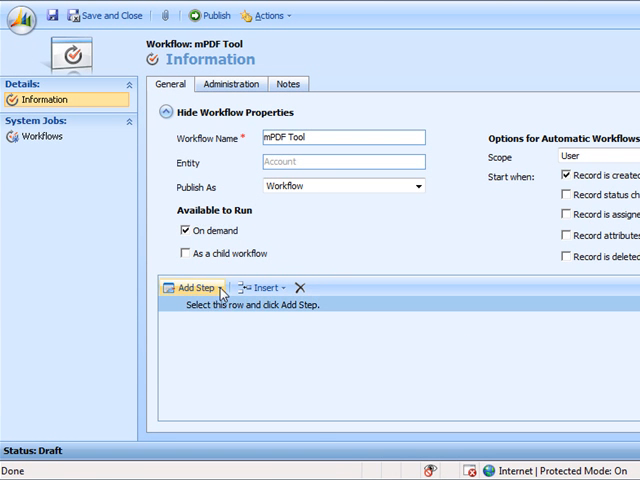
left_click(184, 288)
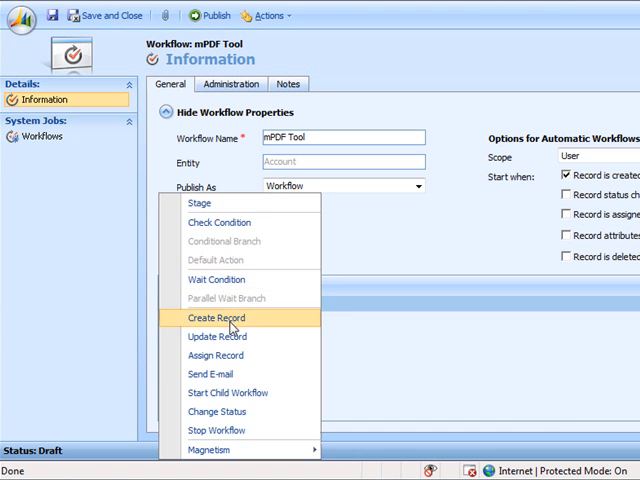
left_click(214, 318)
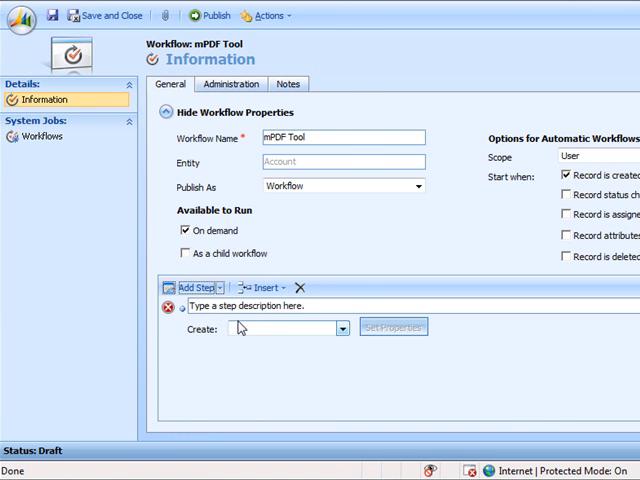
left_click(336, 328)
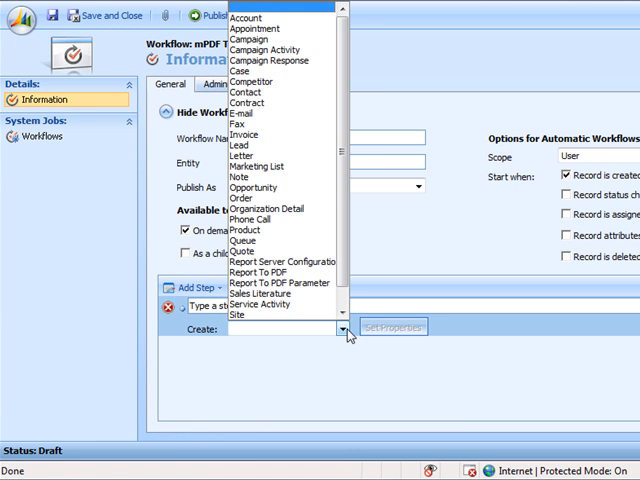
left_click(244, 106)
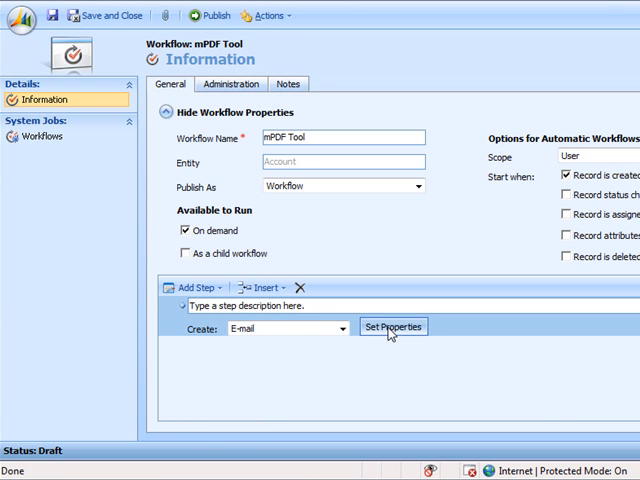
- Set the email from the user to the primary contact, subject 'Account Summary', body 'Hi,', and save it
left_click(392, 328)
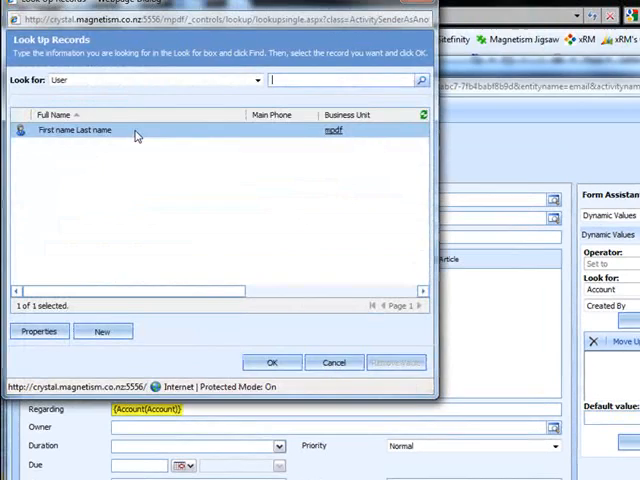
left_click(270, 362)
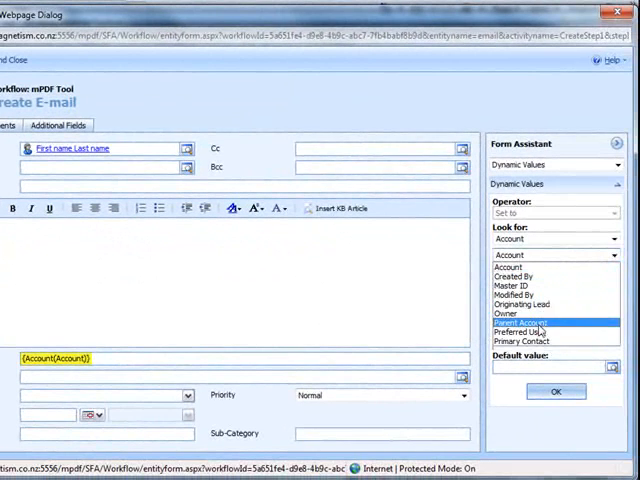
left_click(536, 340)
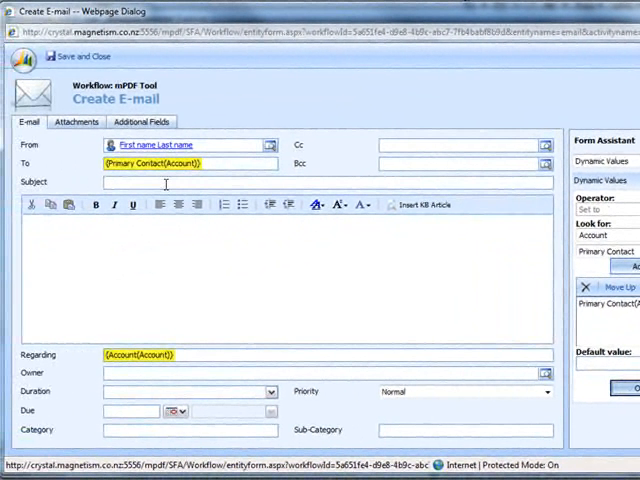
type("Account Summary")
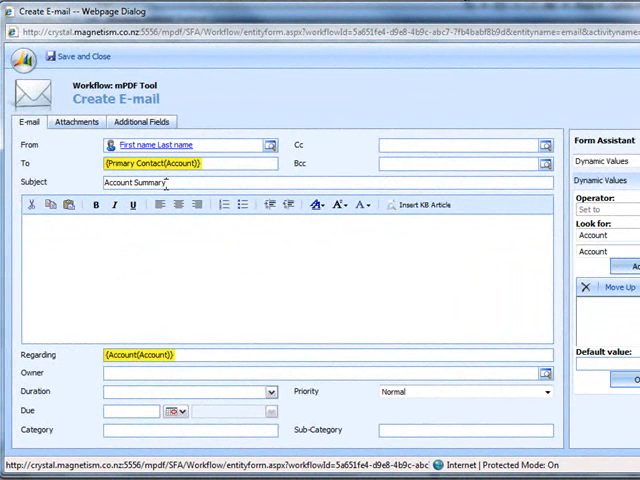
type("Hi,")
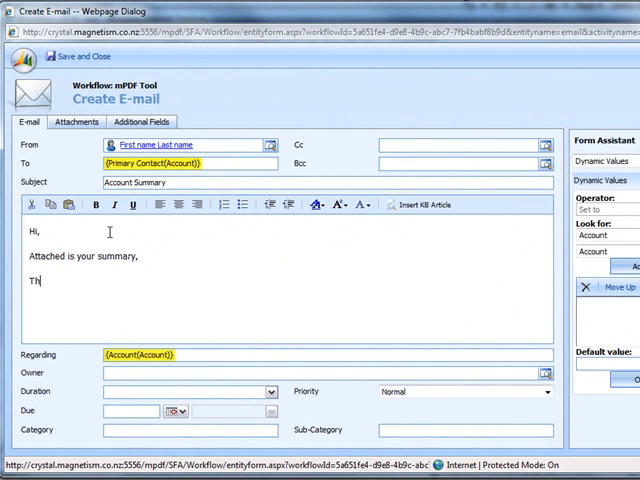
left_click(50, 56)
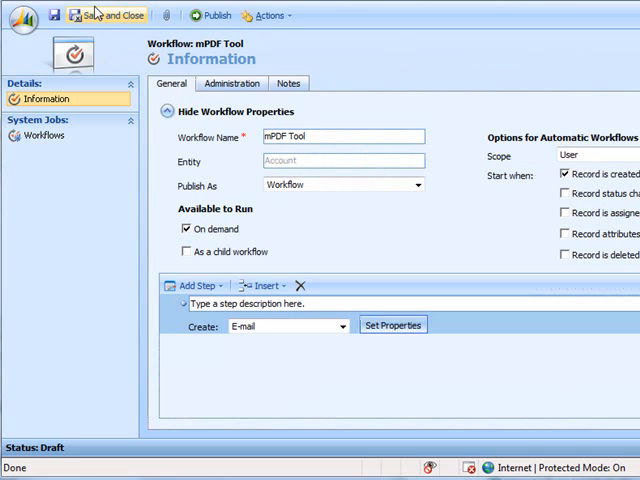
- Add a Magnetism Entity To PDF step after the email and go into its input properties
left_click(196, 284)
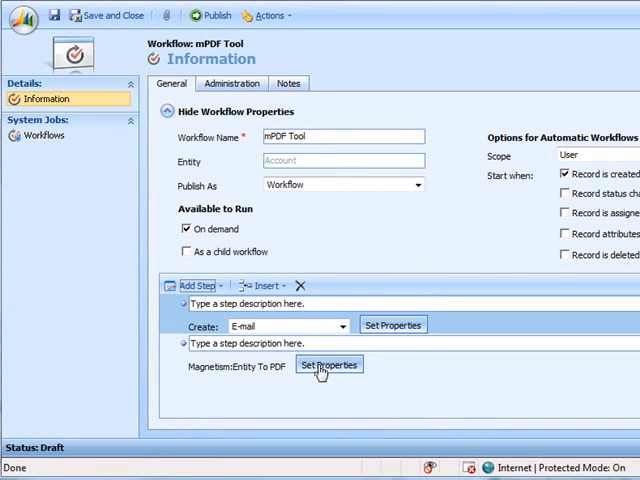
left_click(328, 364)
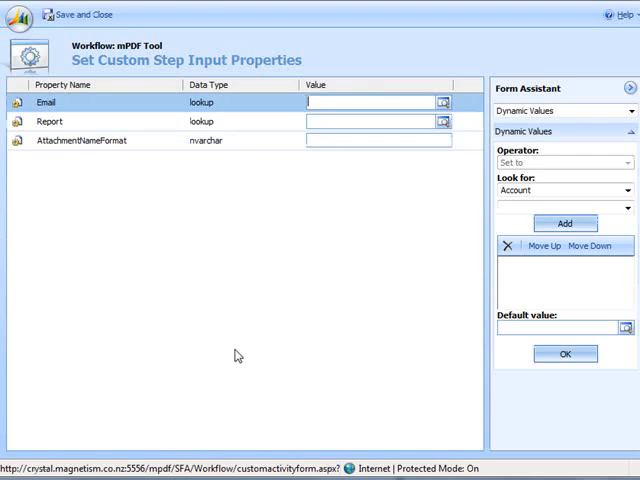
mouse_move(472, 166)
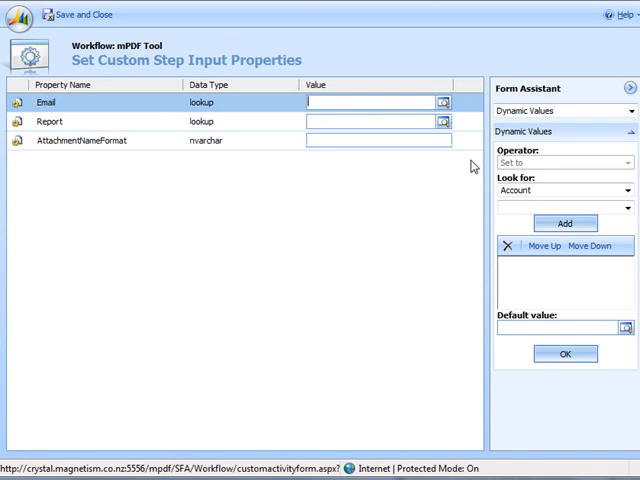
- Bind the step to the created email, the 'mpdf_MSCRM/Account Summary' report, and attachment name format '{0},name'
left_click(566, 190)
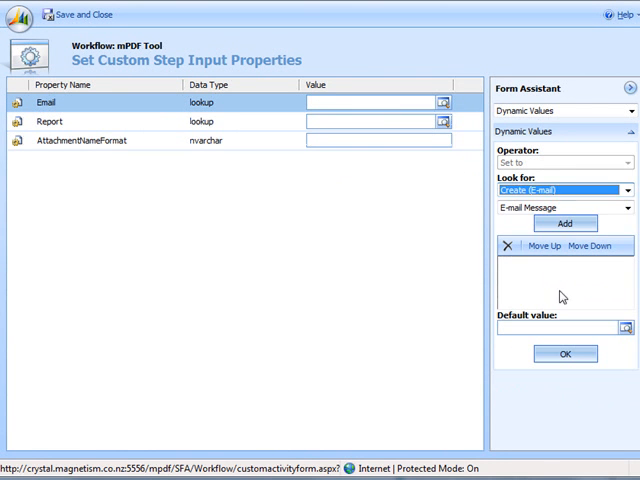
left_click(564, 224)
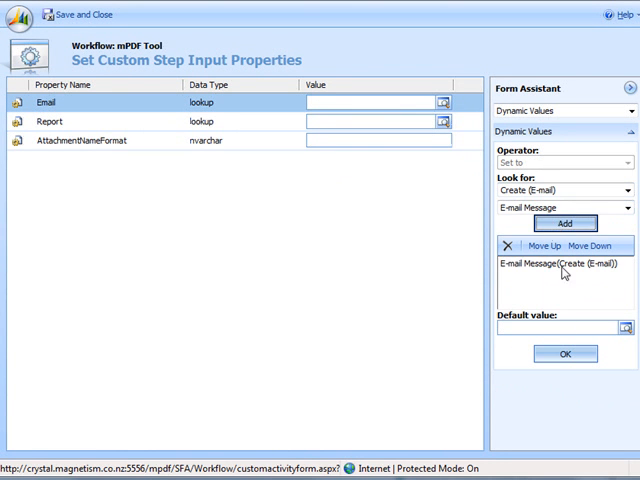
left_click(564, 352)
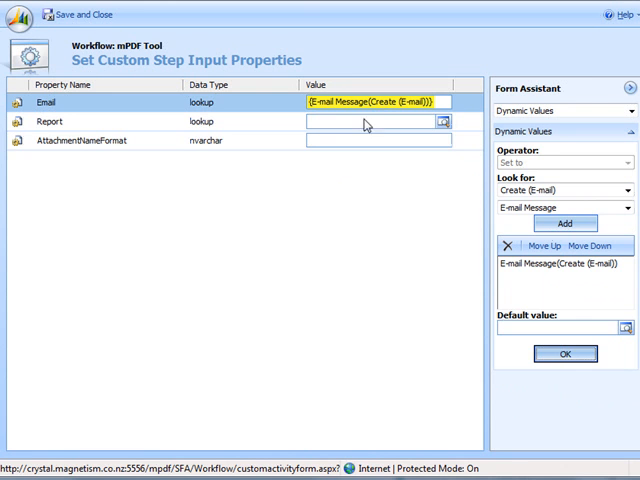
left_click(458, 120)
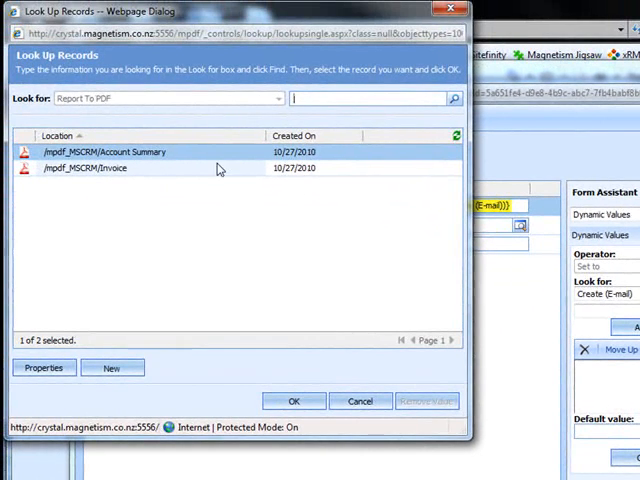
left_click(292, 400)
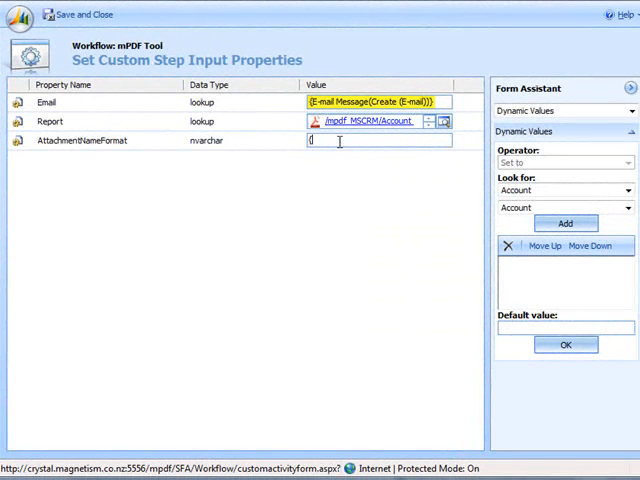
type("0}")
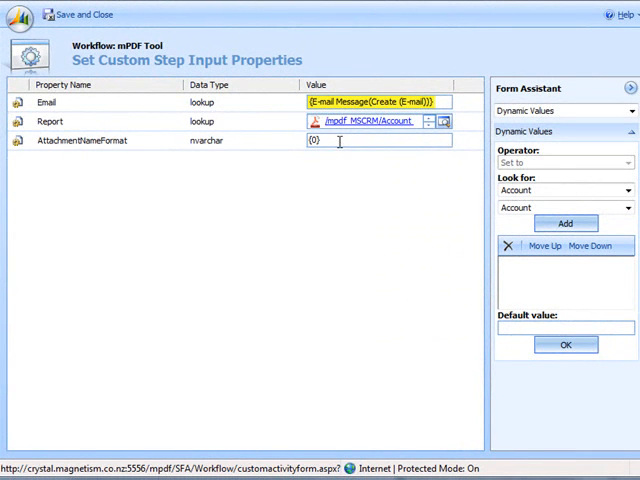
type(",name")
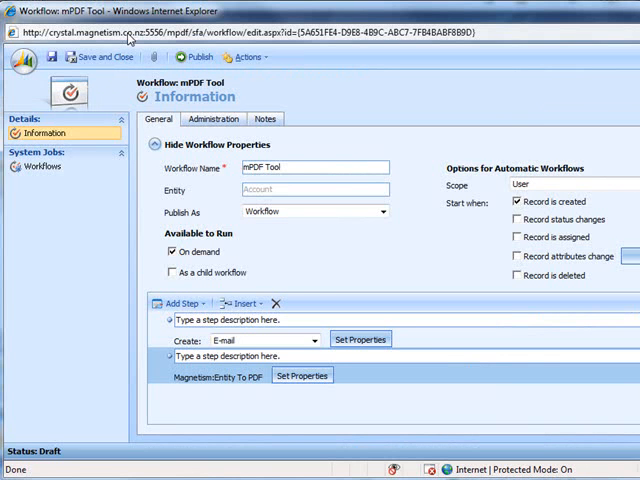
- Publish the mPDF Tool workflow, confirm, and close the workflow window
left_click(200, 56)
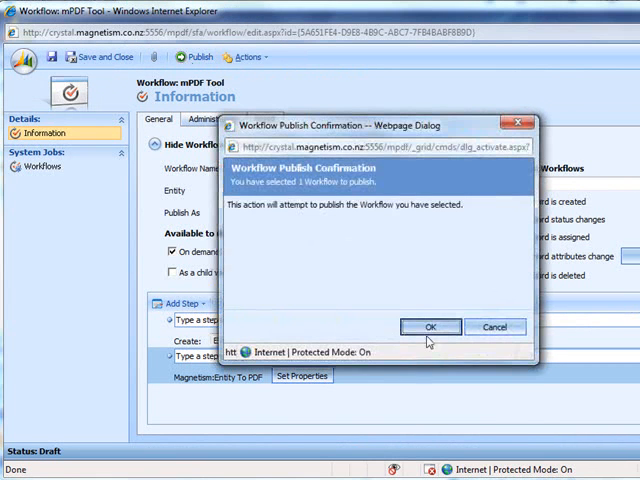
left_click(430, 328)
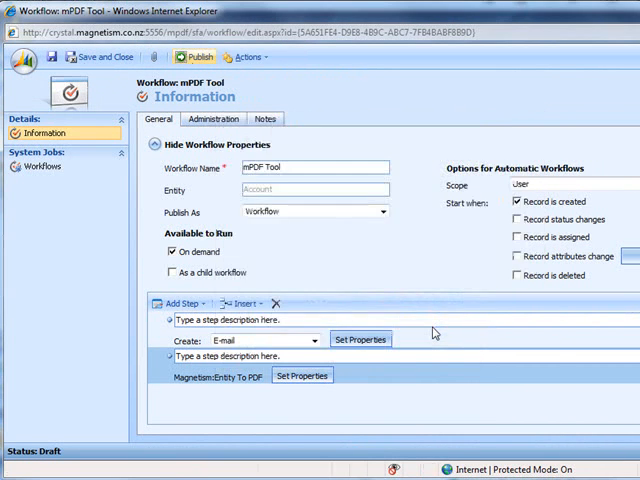
left_click(198, 56)
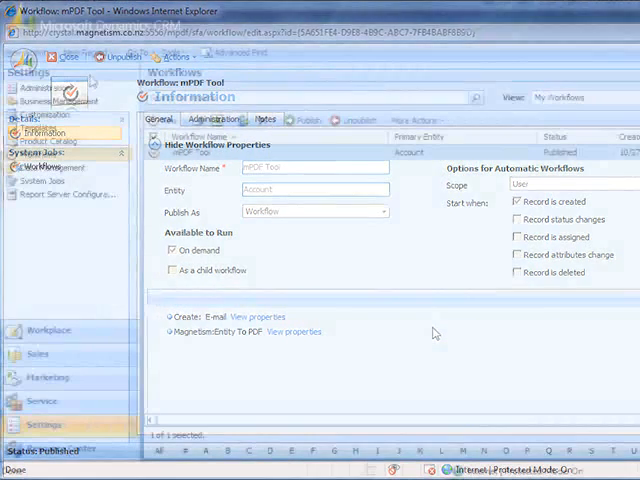
- Go to Workplace > Accounts and bring up the Frosty's Icecream Store account
left_click(48, 330)
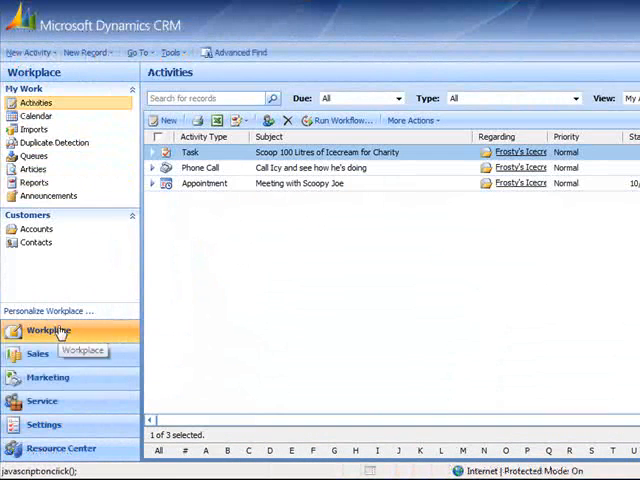
left_click(36, 228)
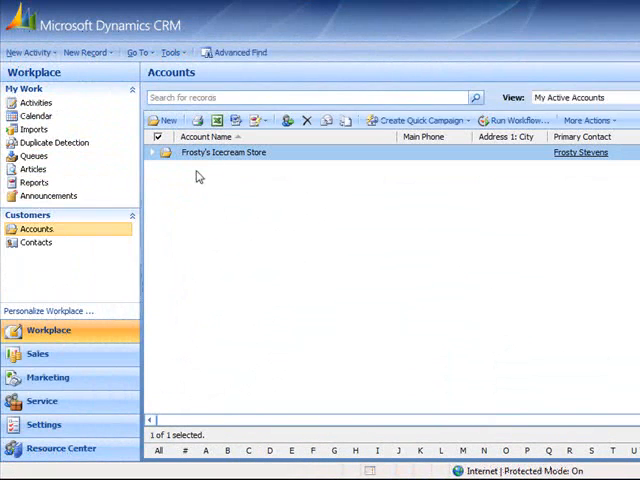
double_click(224, 152)
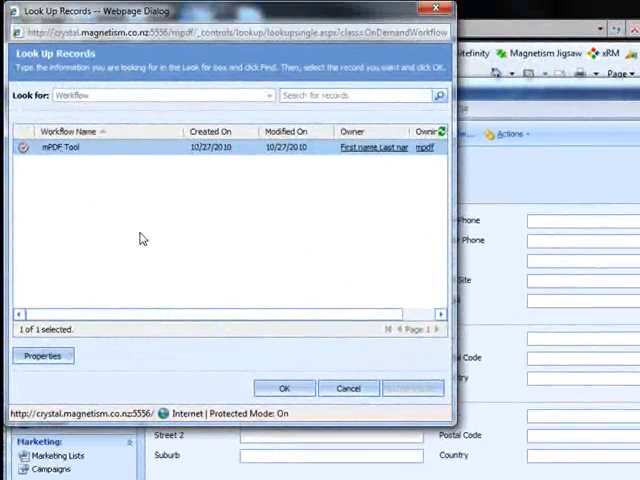
- Run the mPDF Tool workflow on the account, confirm it, and show its History
left_click(284, 388)
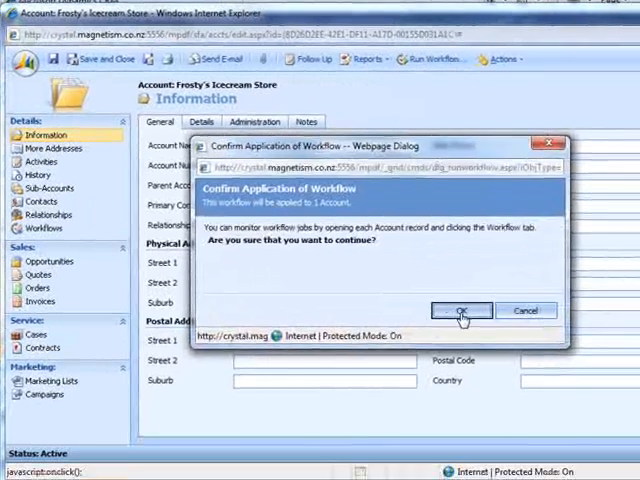
left_click(460, 310)
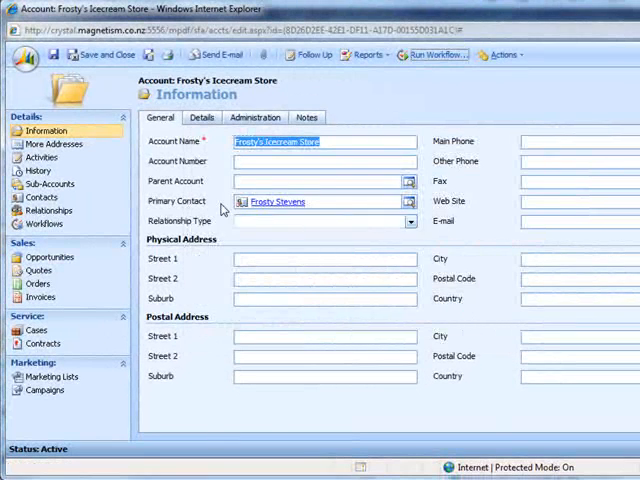
left_click(38, 170)
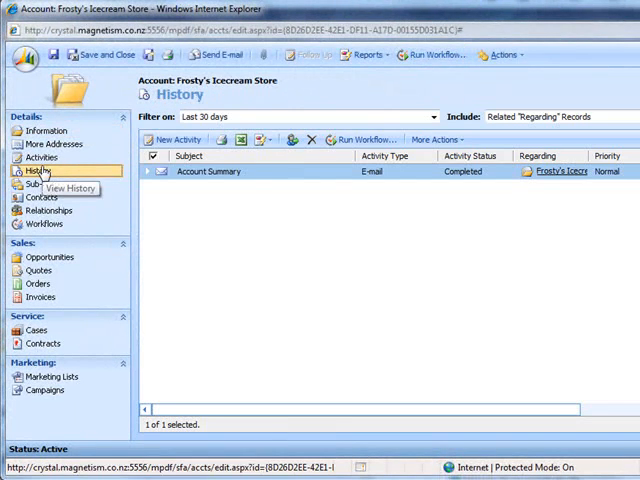
- Go into the Account Summary email from history and view its Attachments
double_click(208, 172)
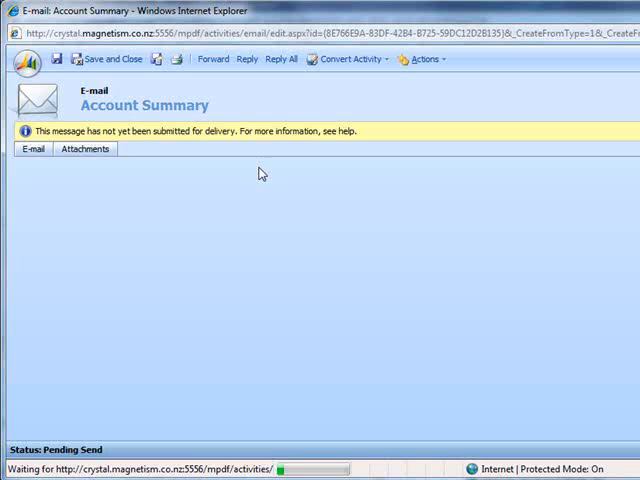
left_click(32, 148)
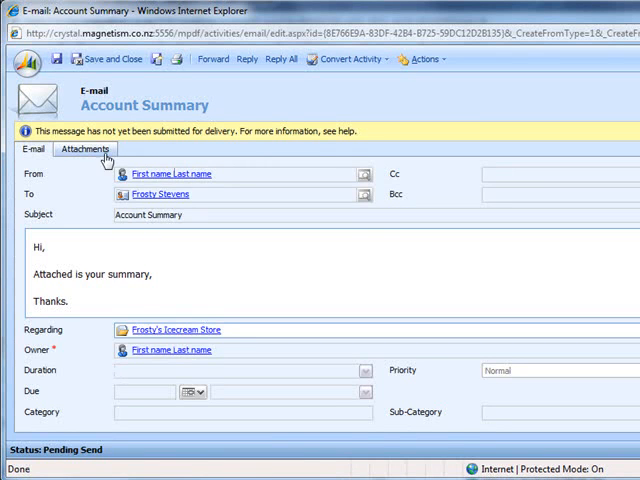
left_click(84, 148)
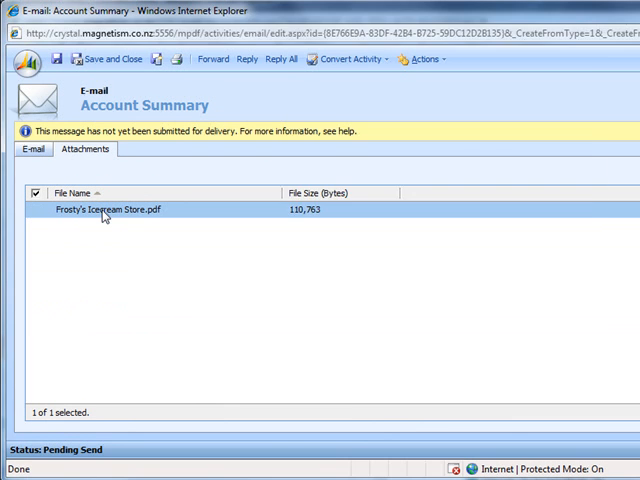
- Download and view the attached Frosty's Icecream Store PDF summary report
double_click(110, 210)
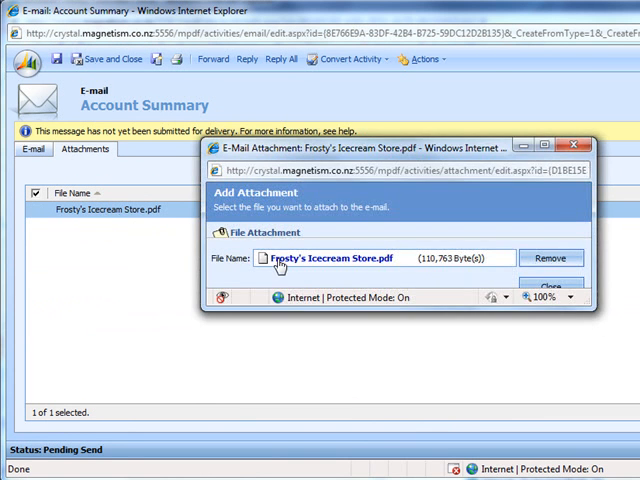
left_click(332, 256)
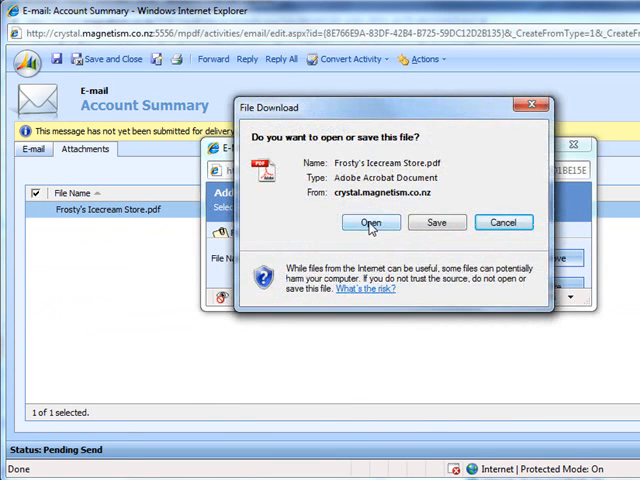
left_click(372, 222)
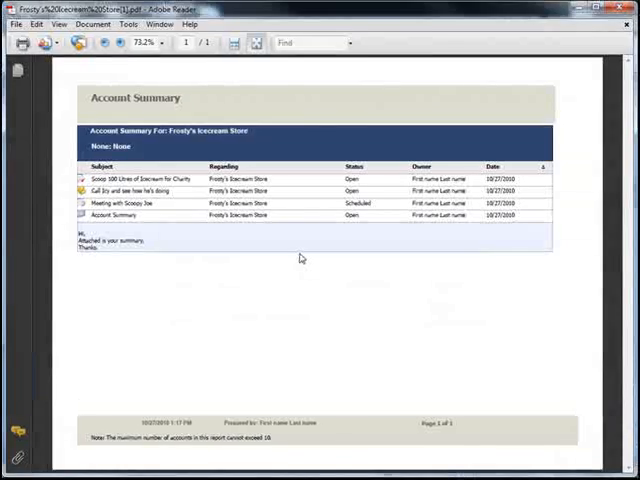